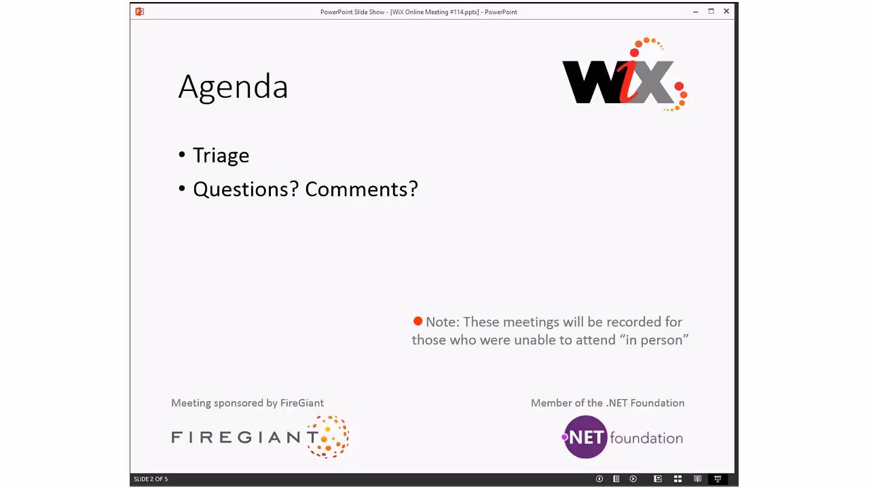
mouse_move(469, 171)
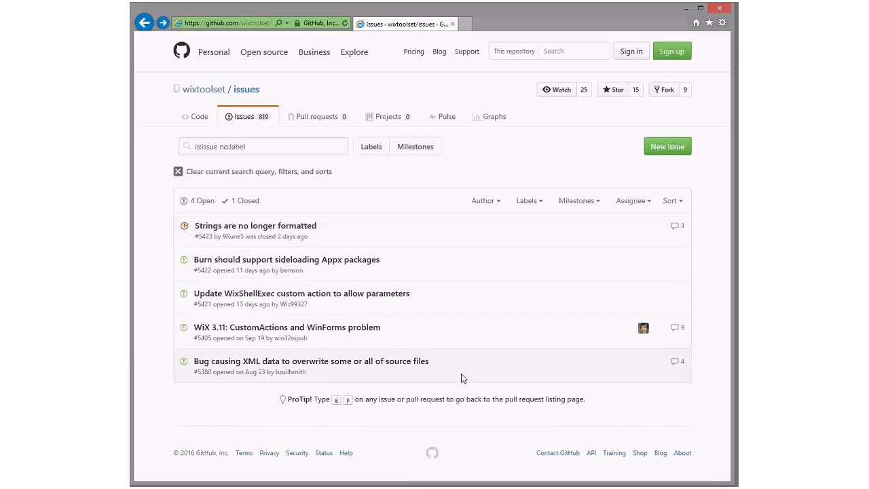
mouse_move(444, 288)
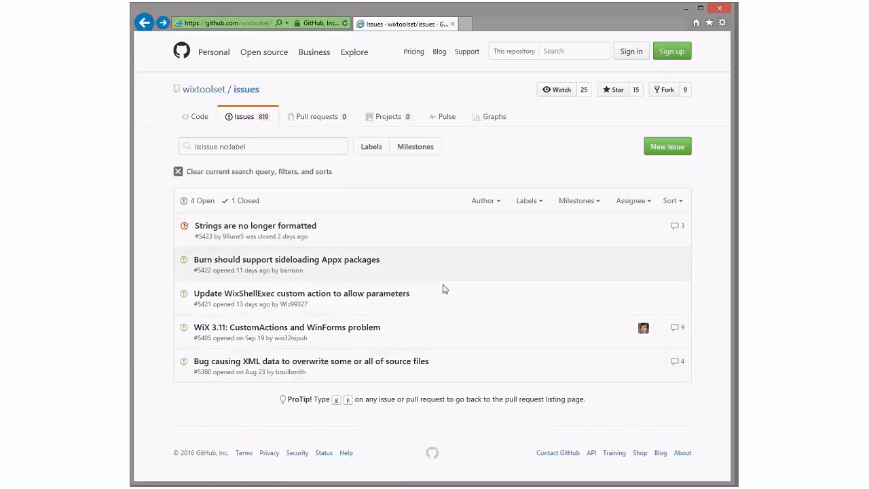
mouse_move(391, 361)
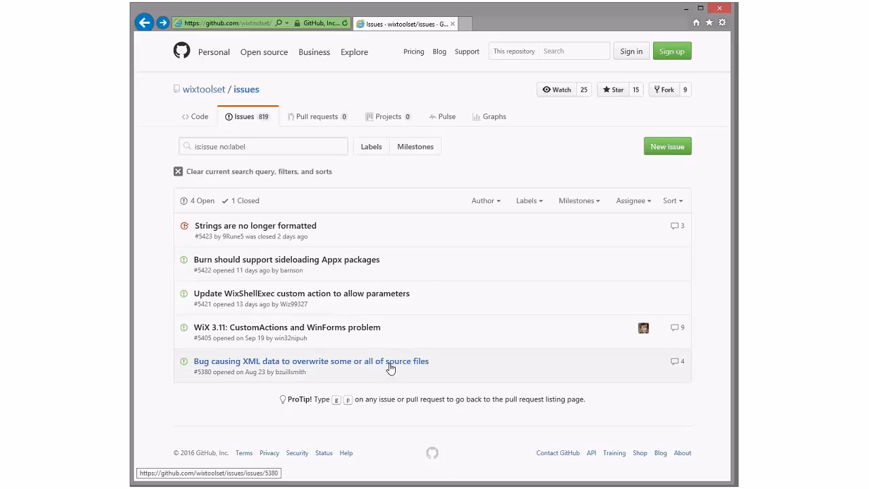
Go into issue #5380 on XML data overwriting source files and skim its description.
click(309, 361)
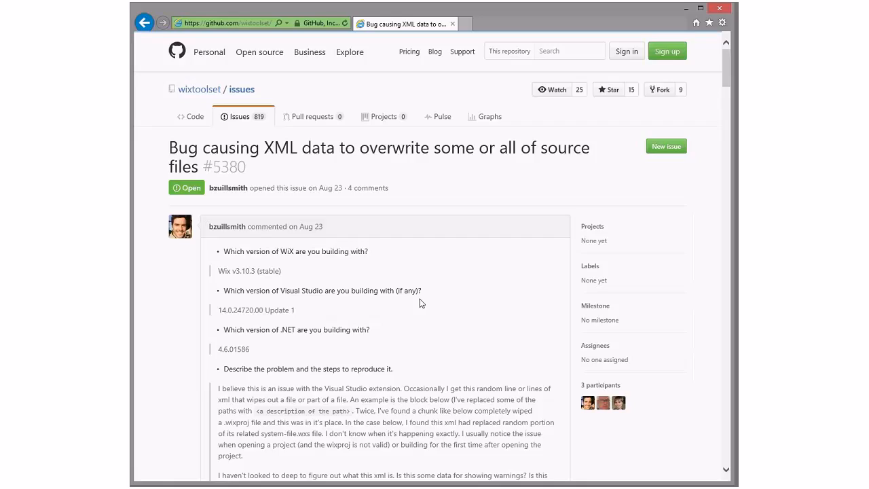
scroll(down, 3)
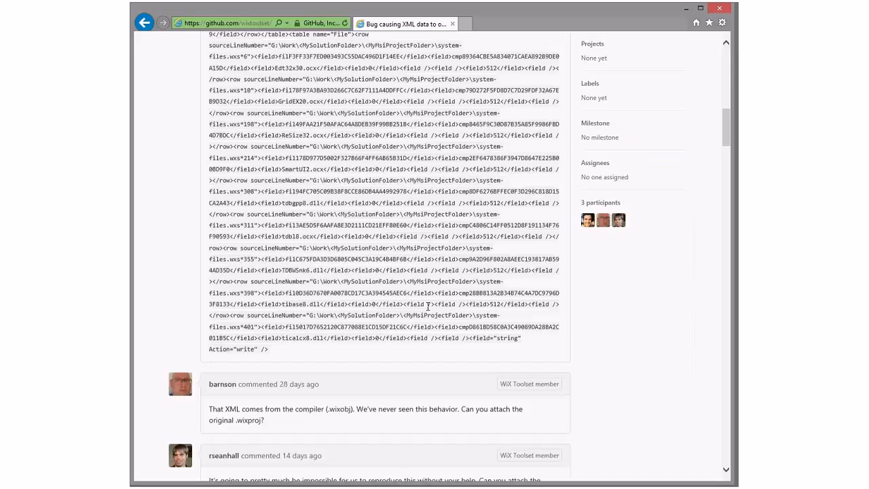
scroll(up, 3)
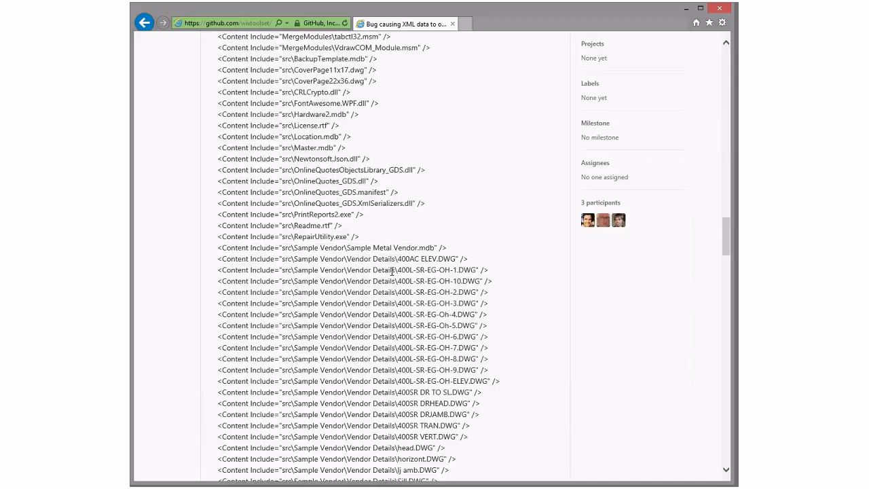
scroll(down, 3)
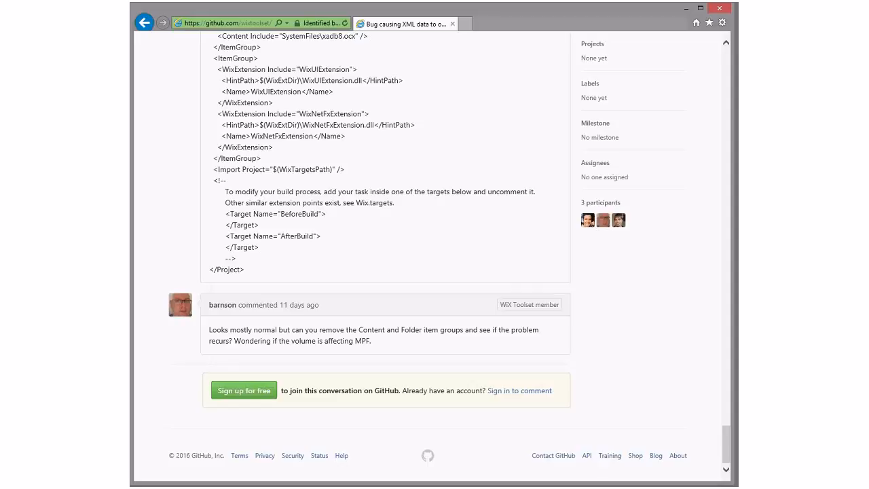
scroll(up, 3)
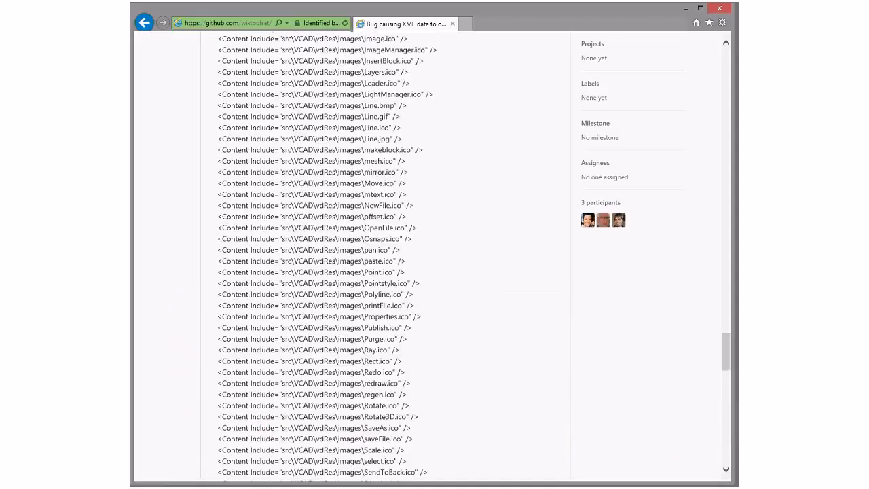
scroll(up, 3)
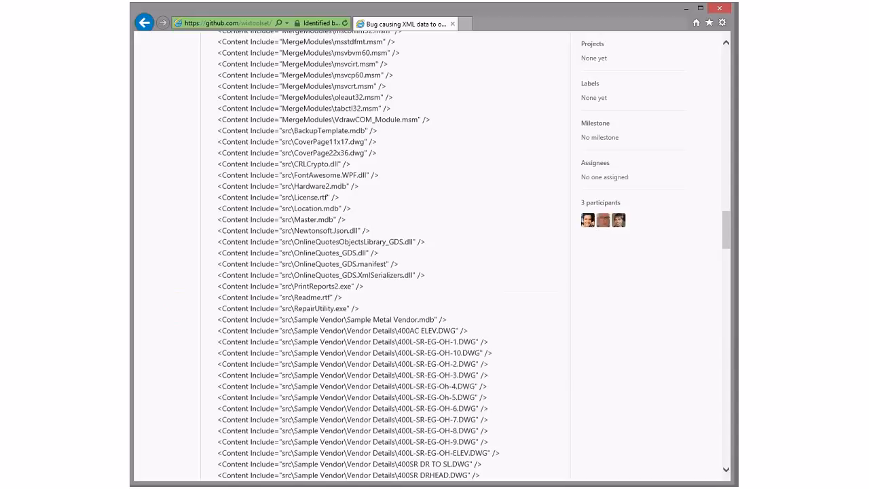
scroll(up, 3)
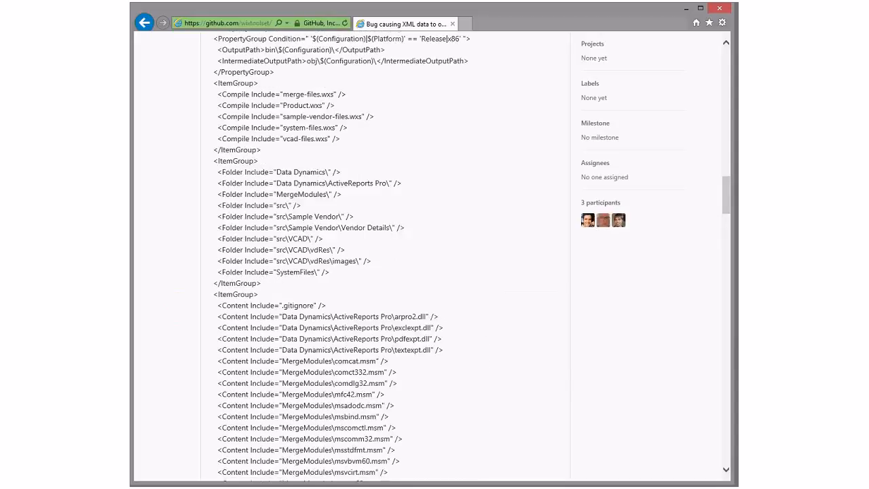
scroll(up, 3)
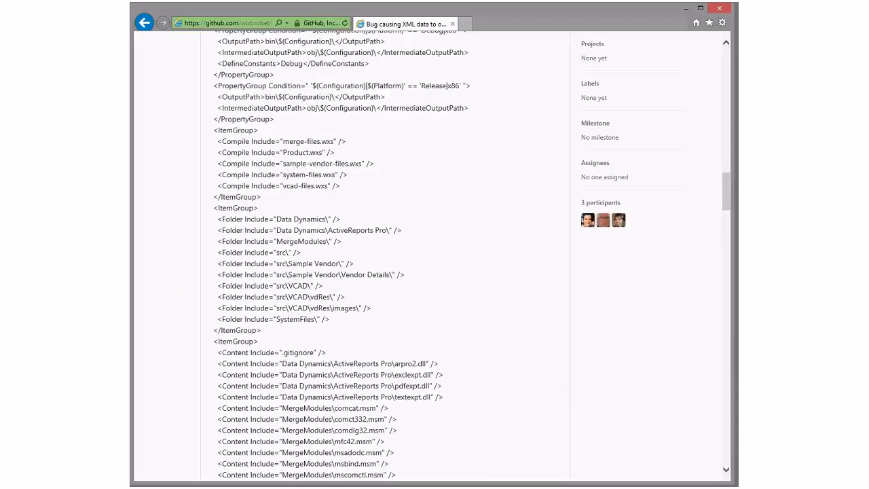
scroll(up, 3)
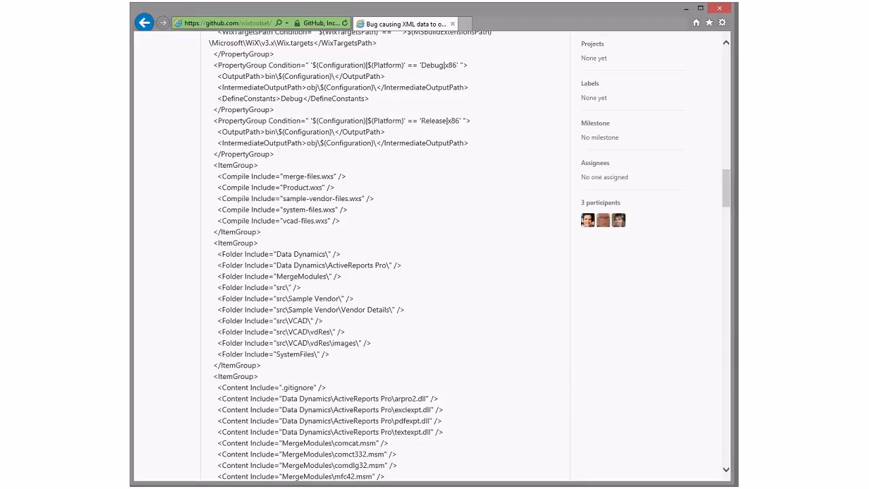
scroll(up, 3)
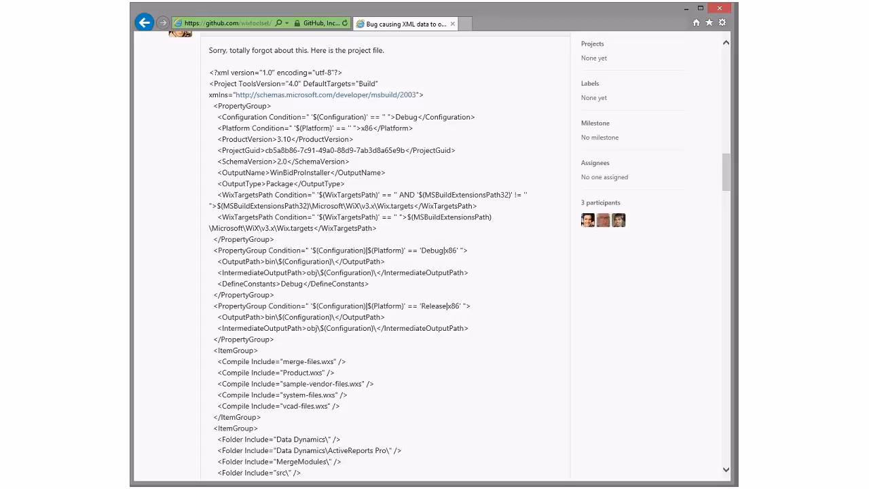
Read down through the pasted .wixproj to the maintainer's last reply.
scroll(down, 3)
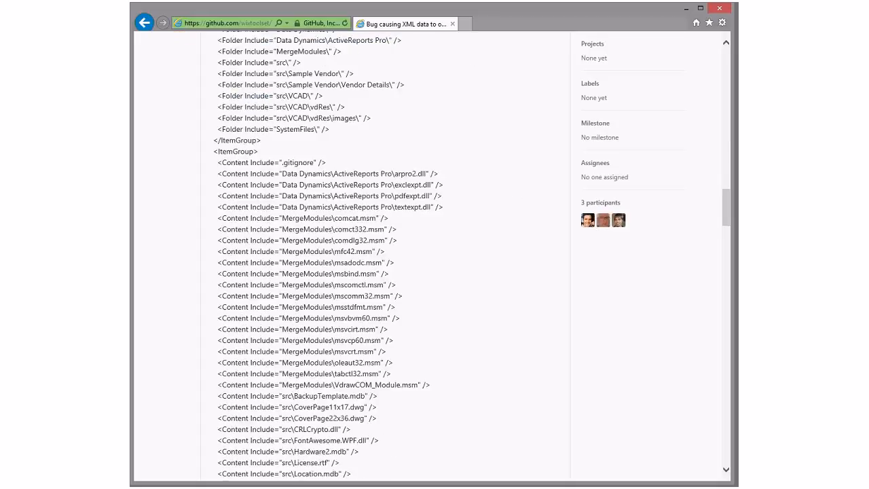
scroll(down, 3)
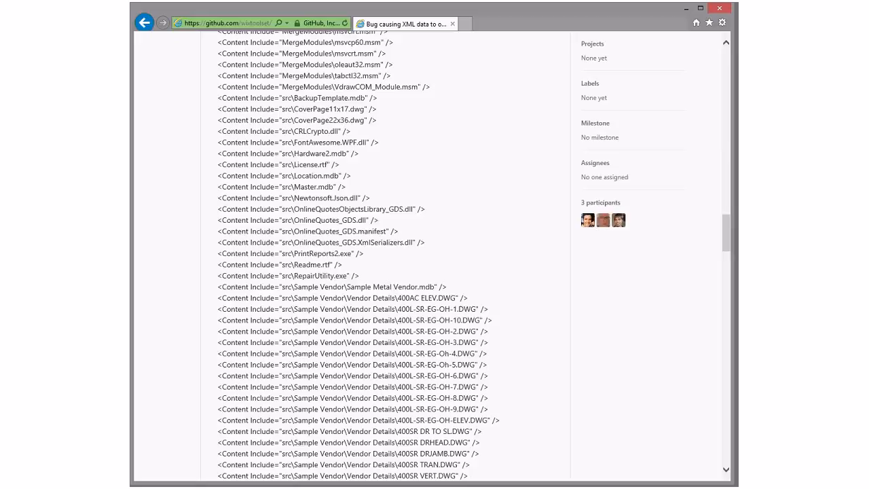
scroll(down, 3)
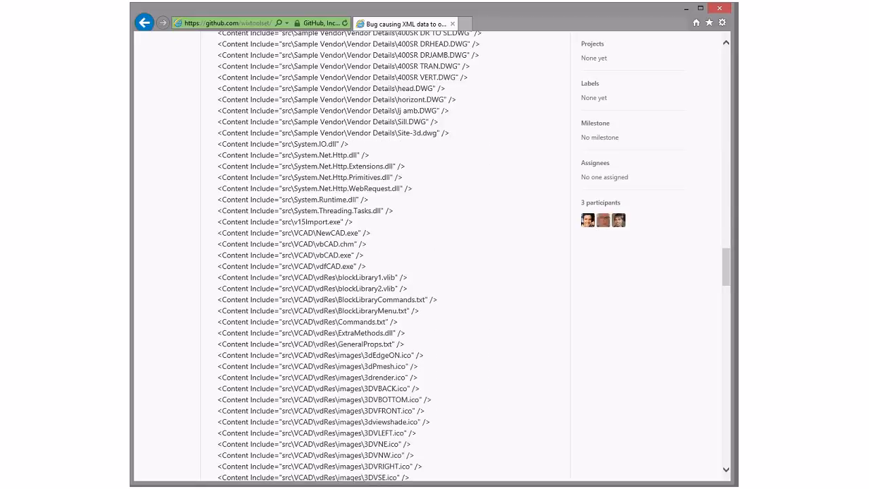
scroll(down, 3)
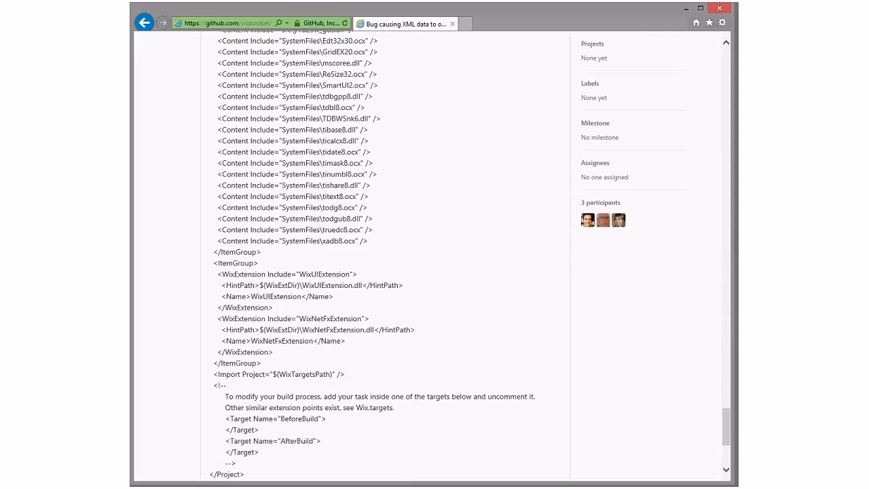
scroll(down, 3)
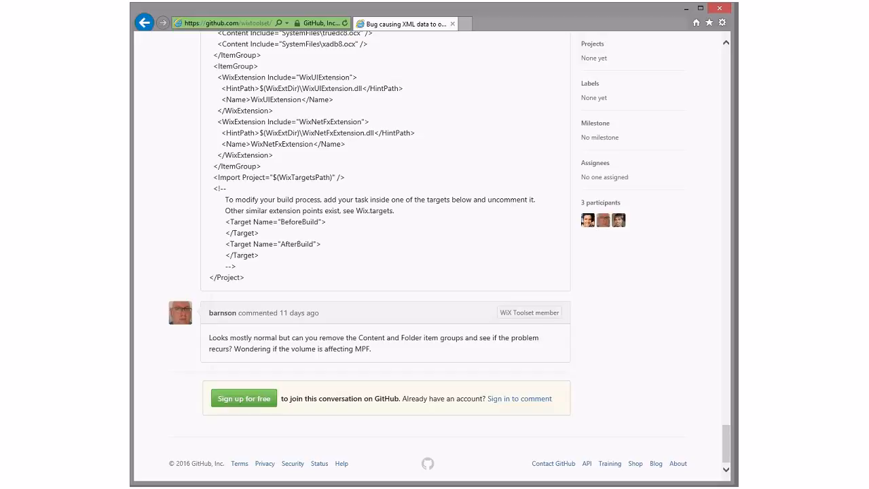
click(144, 22)
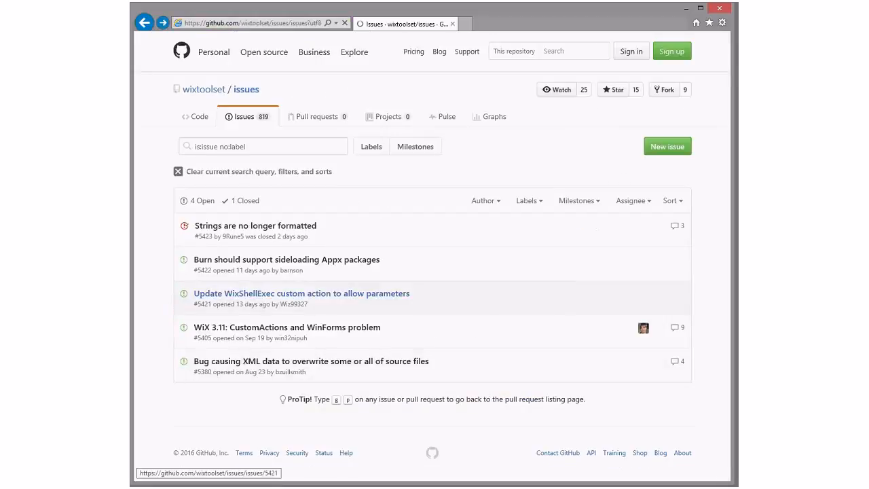
mouse_move(288, 326)
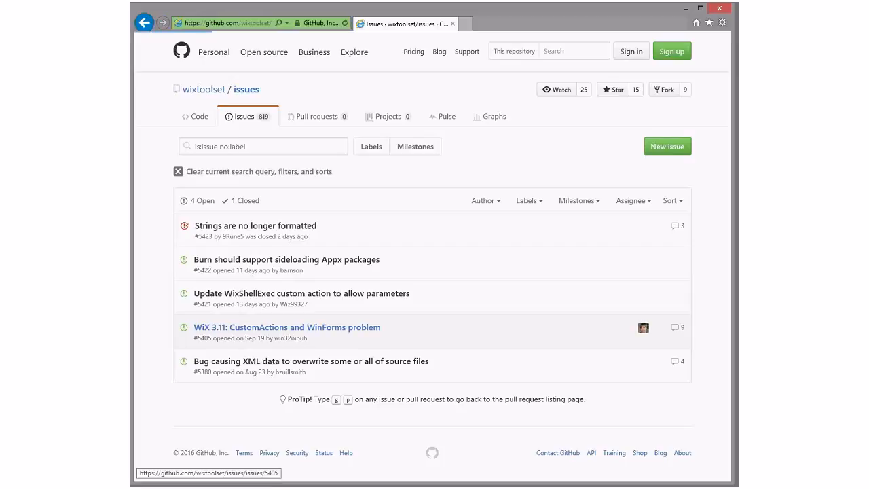
click(288, 325)
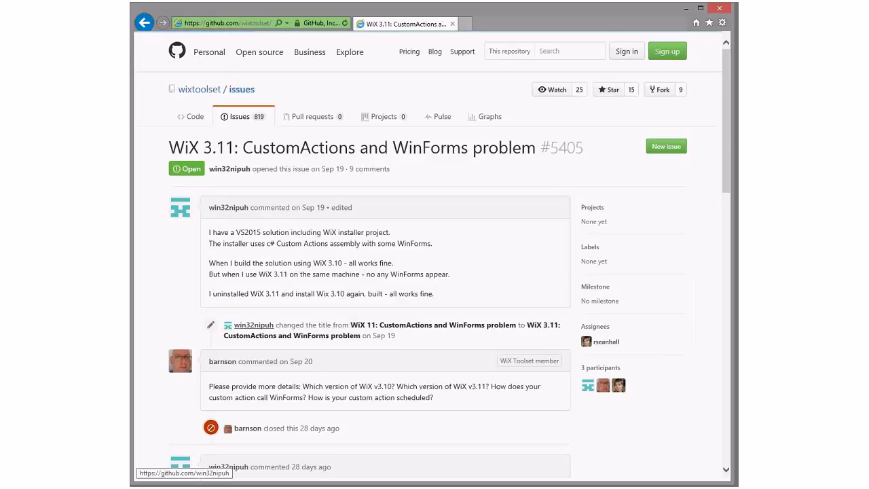
scroll(down, 3)
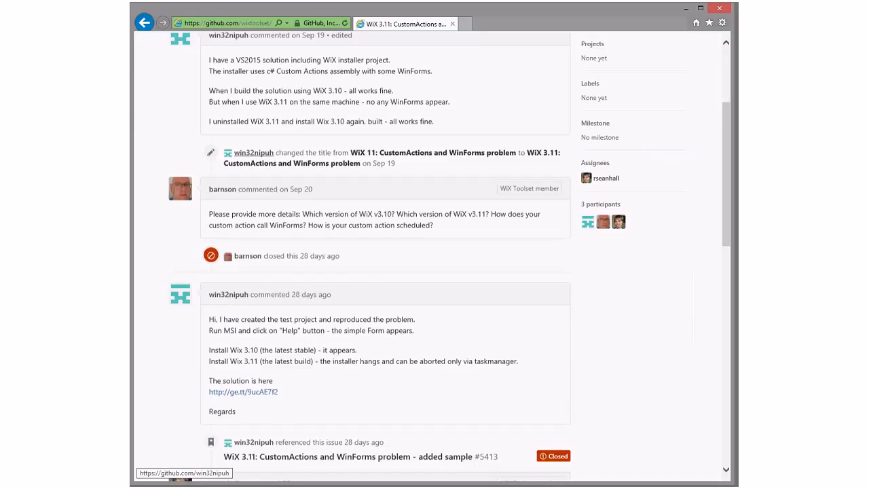
scroll(up, 3)
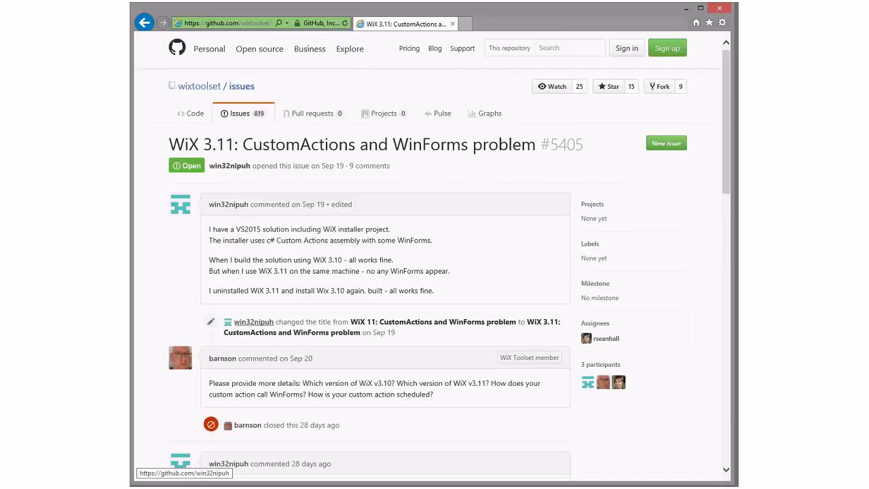
scroll(down, 3)
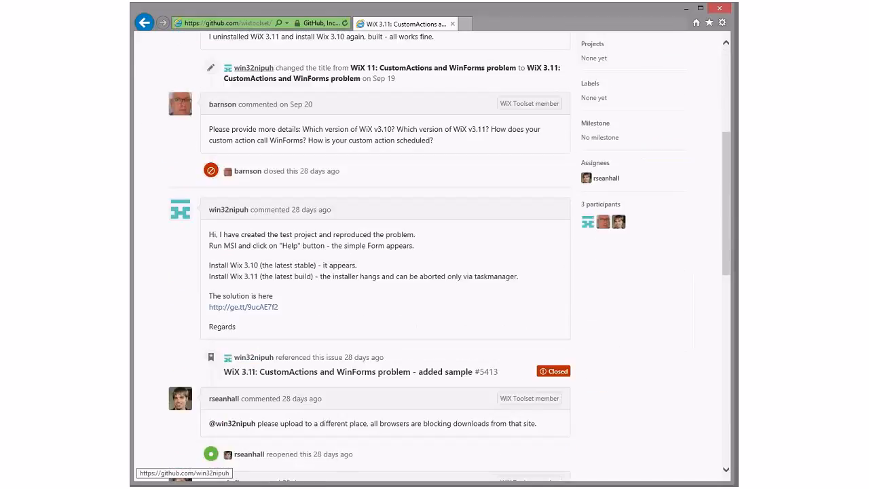
scroll(down, 3)
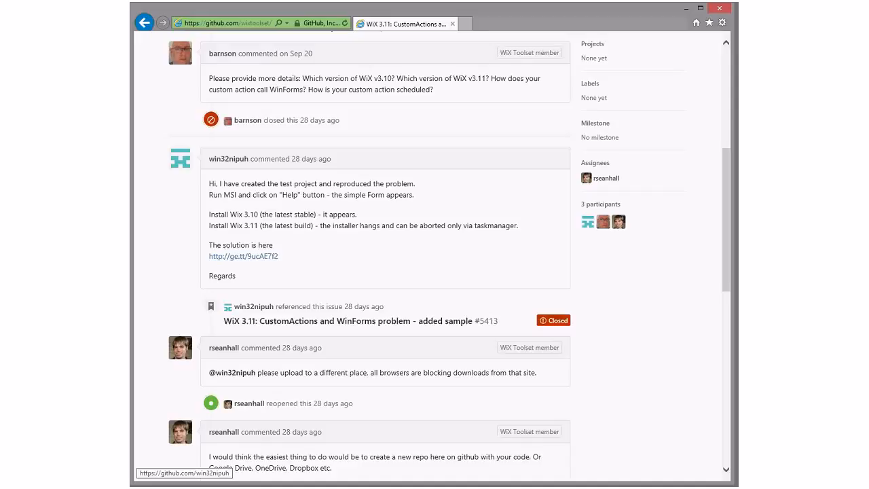
scroll(down, 3)
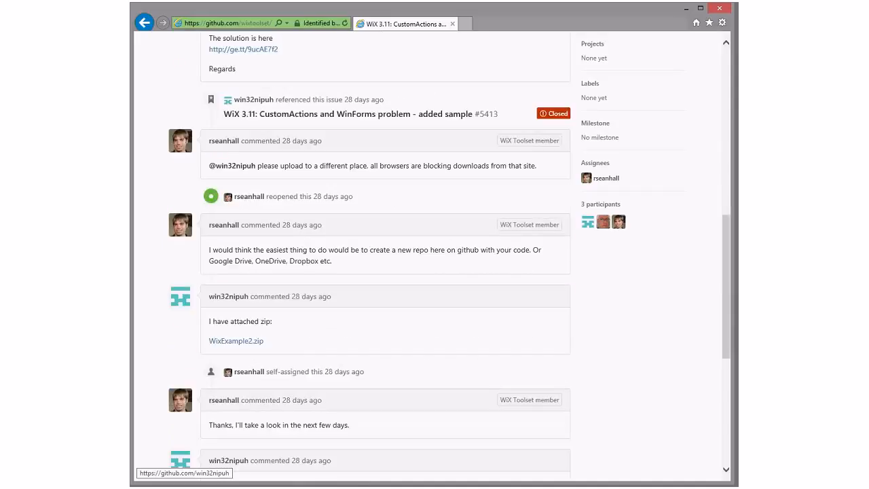
scroll(down, 3)
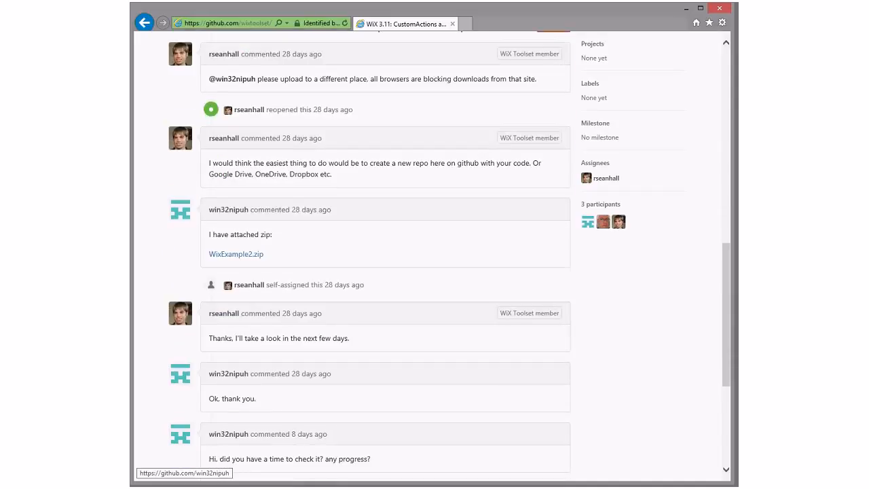
scroll(down, 3)
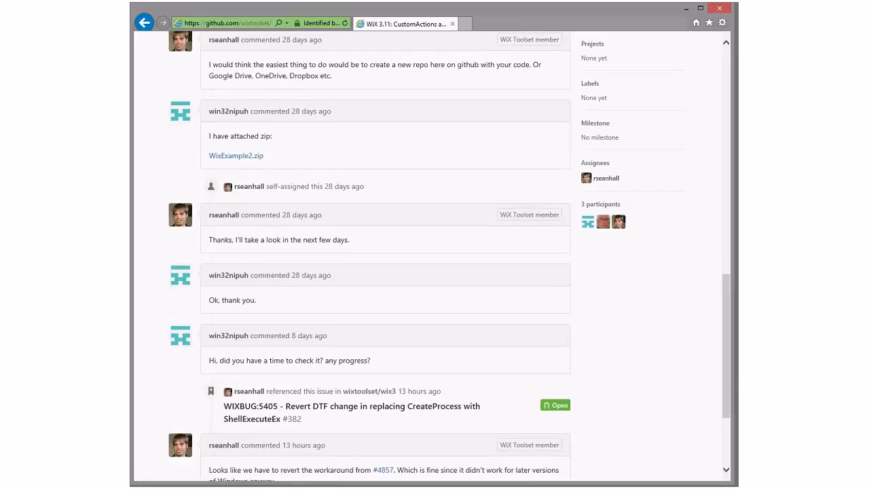
scroll(down, 3)
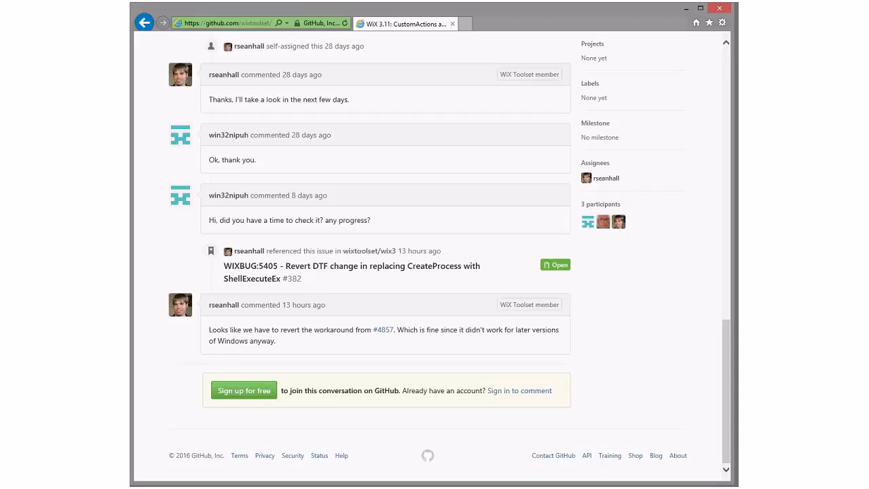
Scroll back to the top of the WiX 3.11 issue before returning to the unlabeled list.
scroll(up, 3)
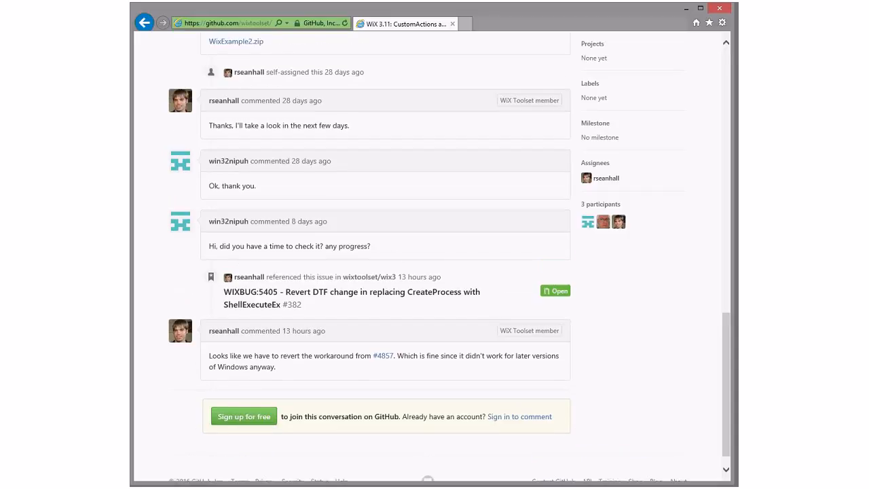
scroll(up, 3)
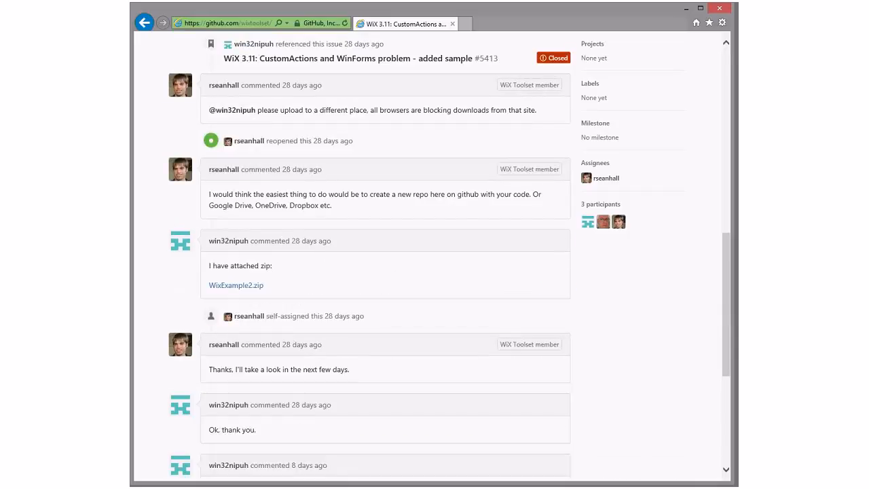
scroll(up, 3)
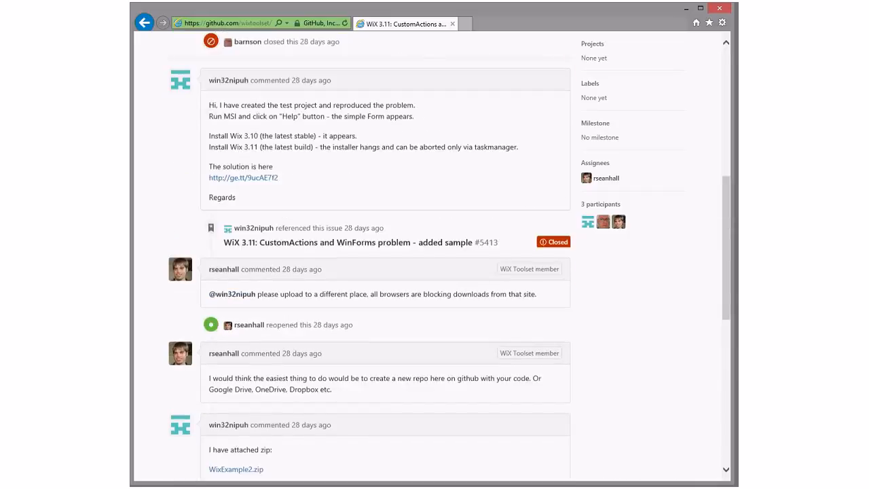
scroll(up, 3)
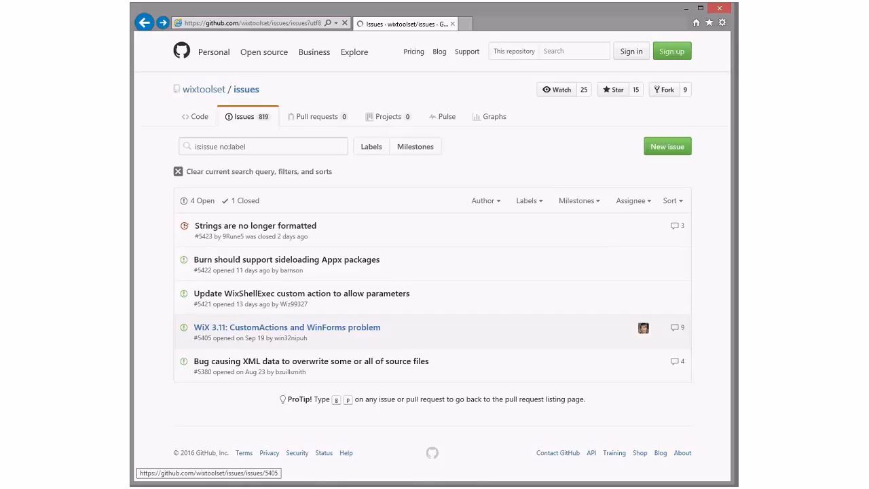
mouse_move(301, 294)
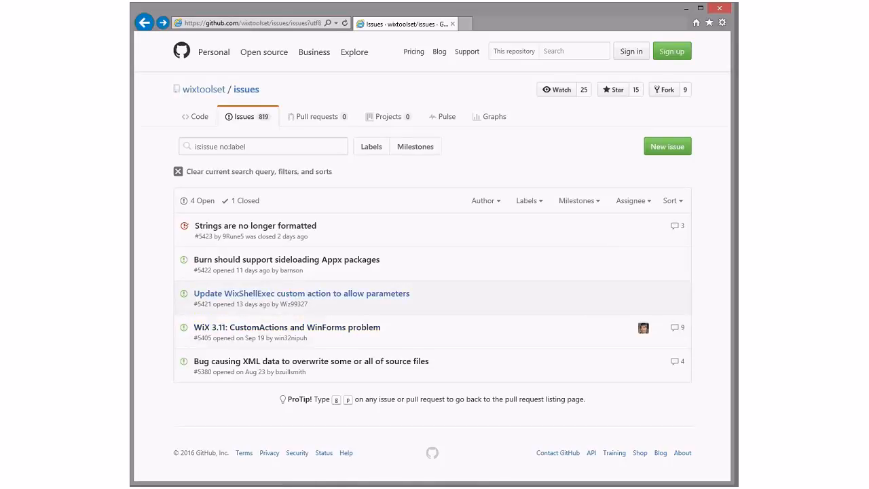
click(301, 293)
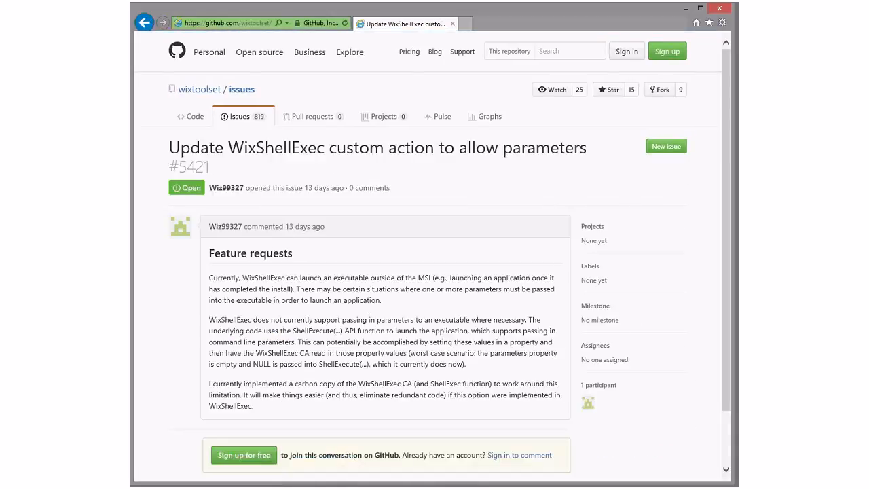
scroll(down, 3)
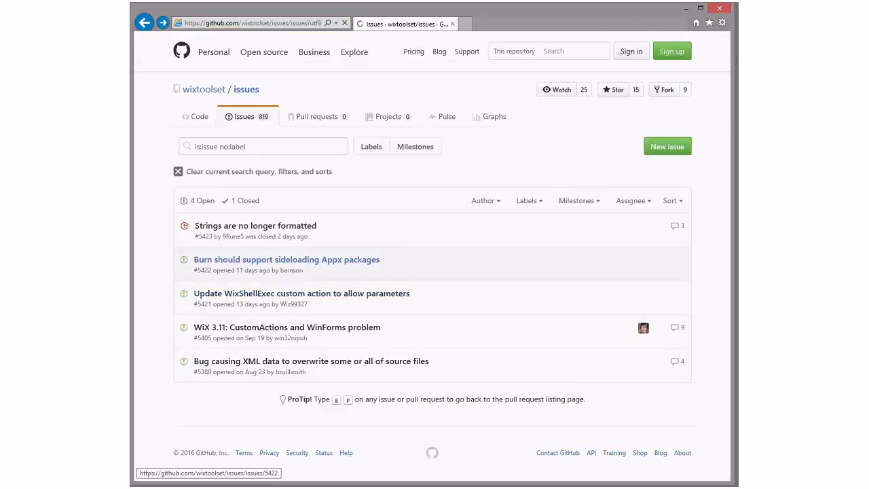
click(285, 259)
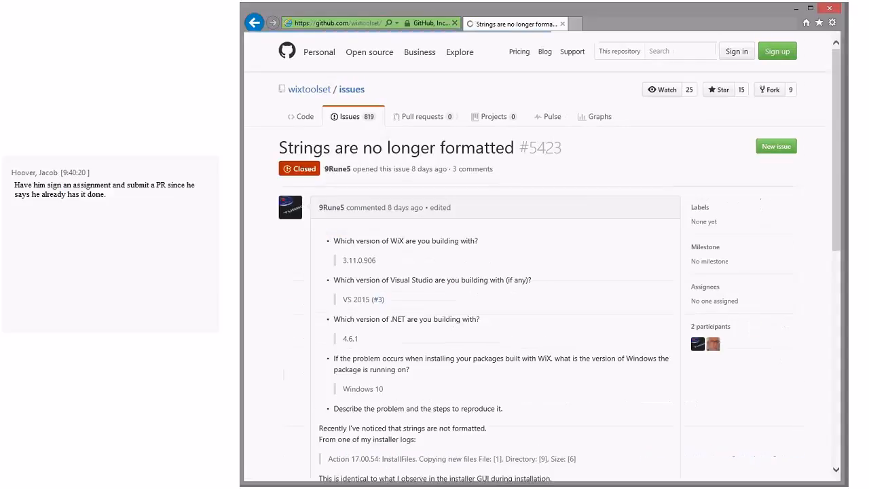
Read the issue's comments down to its closing before switching to the slide show.
scroll(down, 3)
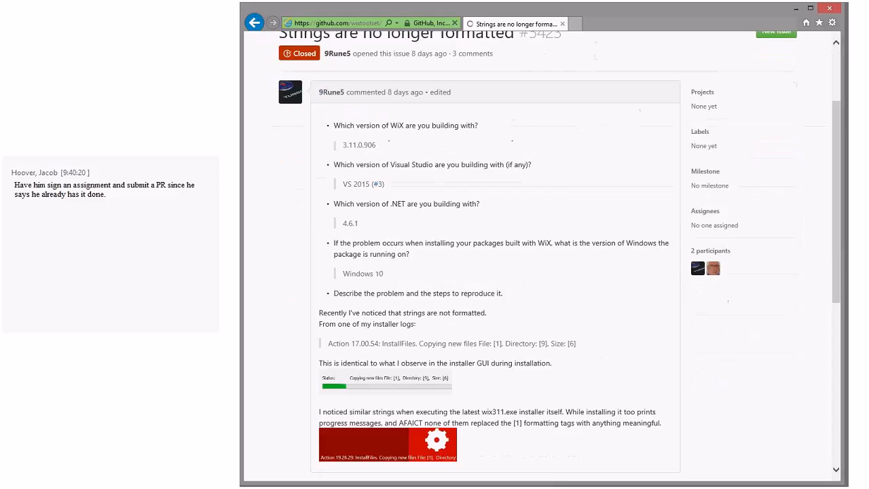
scroll(down, 3)
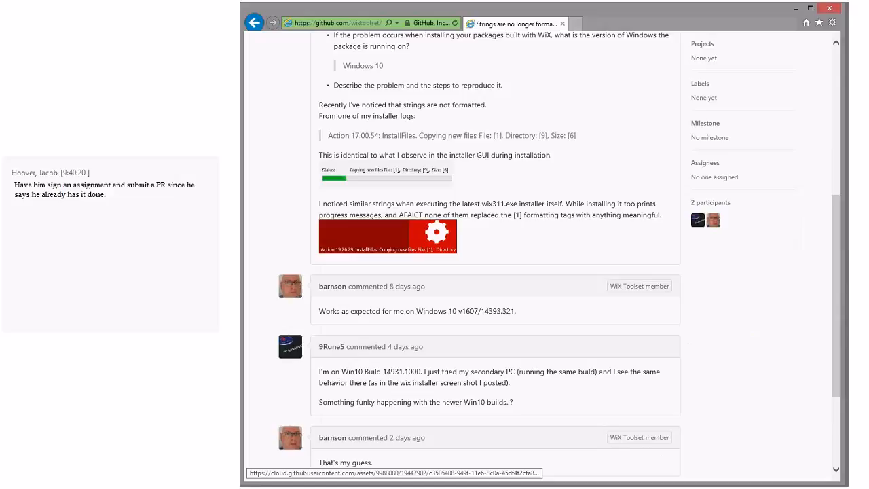
scroll(down, 3)
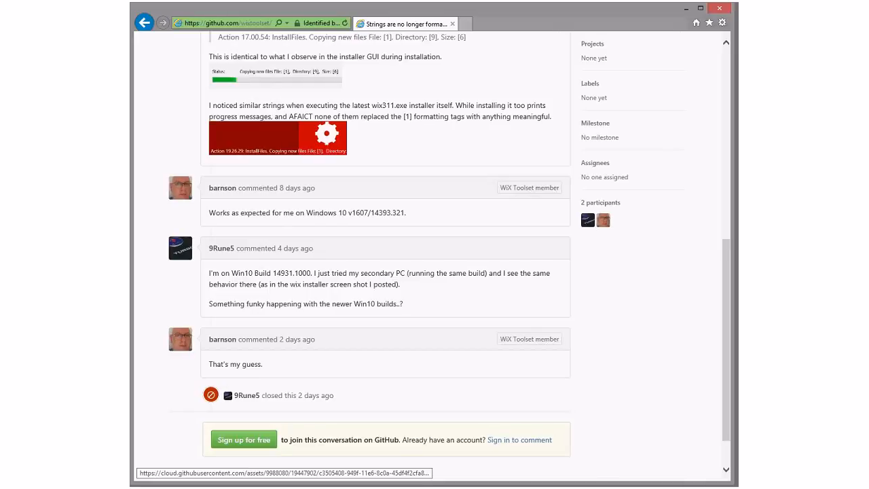
scroll(up, 3)
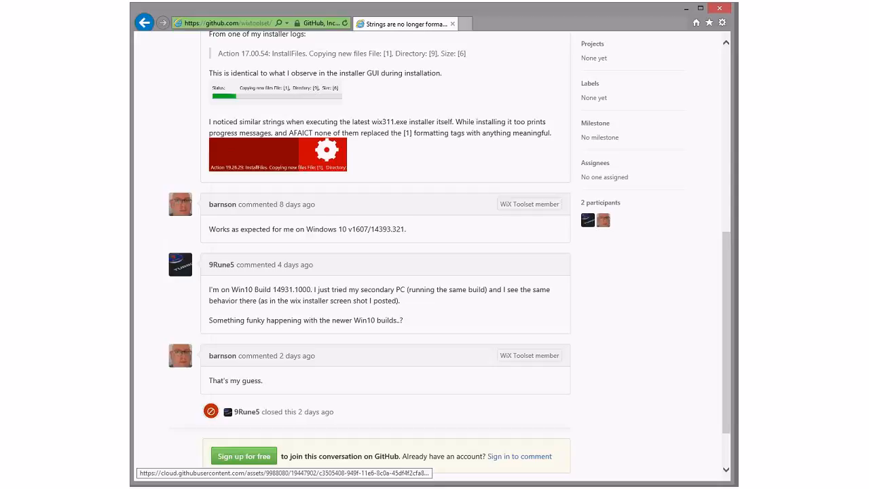
scroll(up, 3)
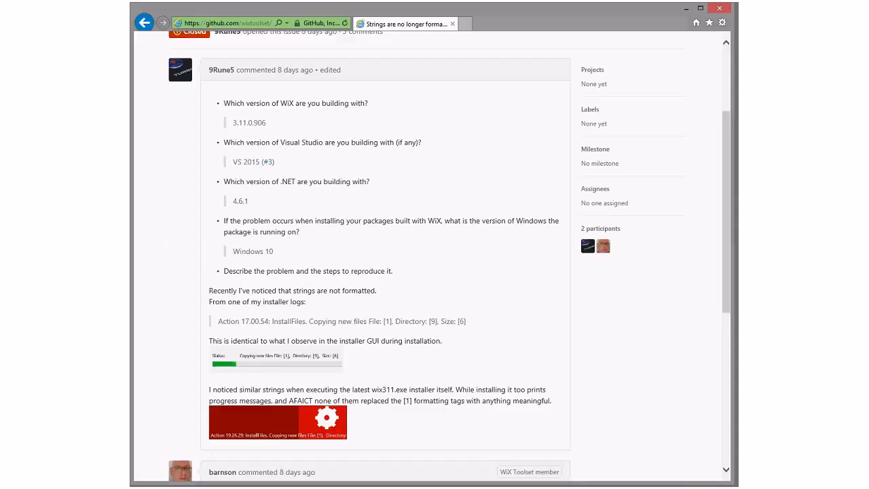
scroll(up, 3)
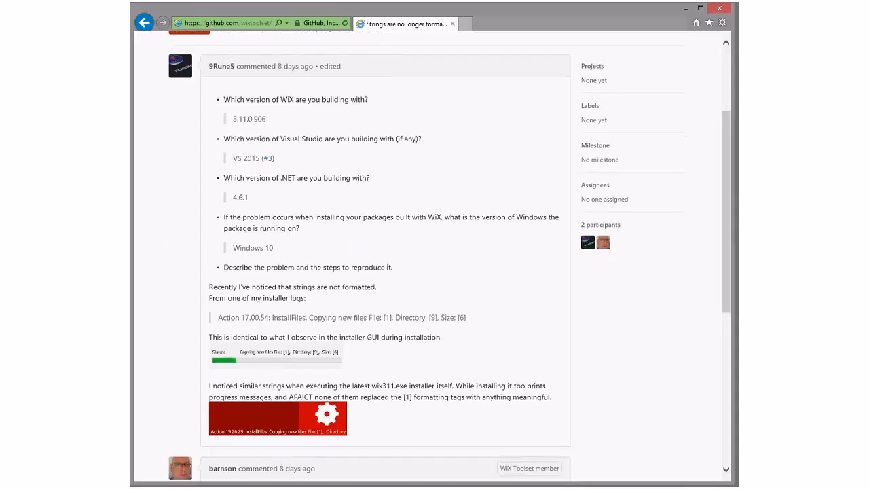
scroll(down, 3)
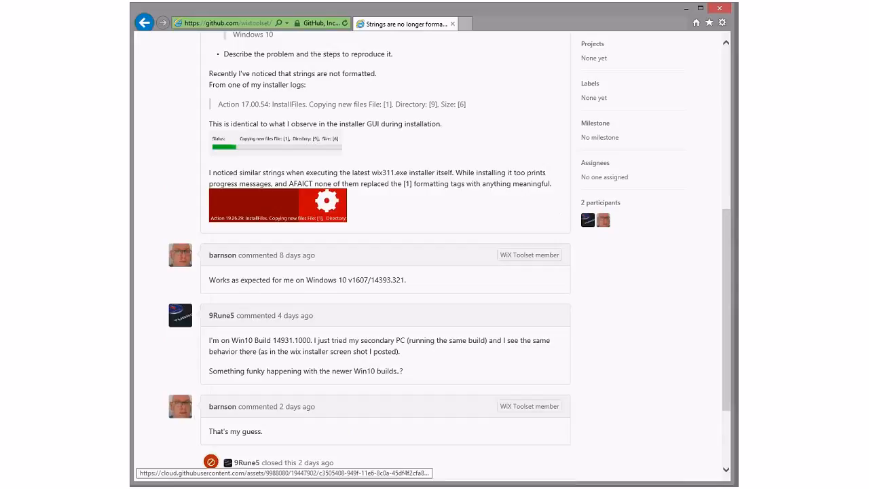
scroll(down, 3)
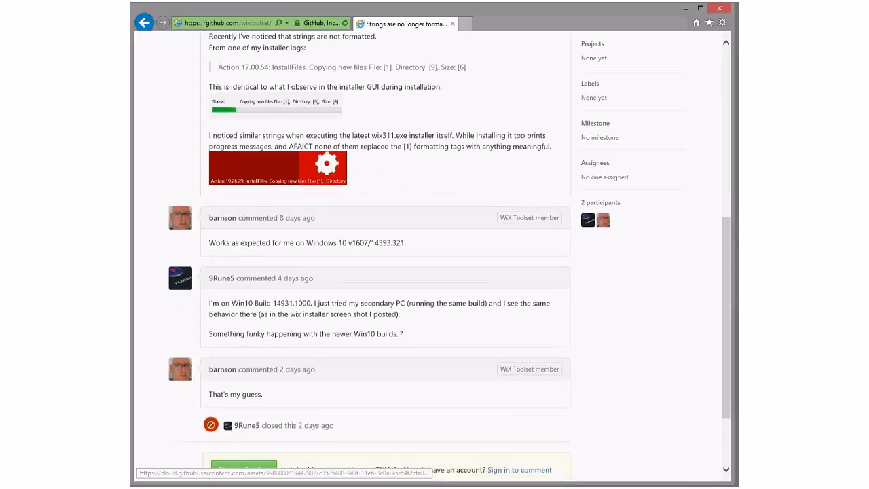
scroll(up, 3)
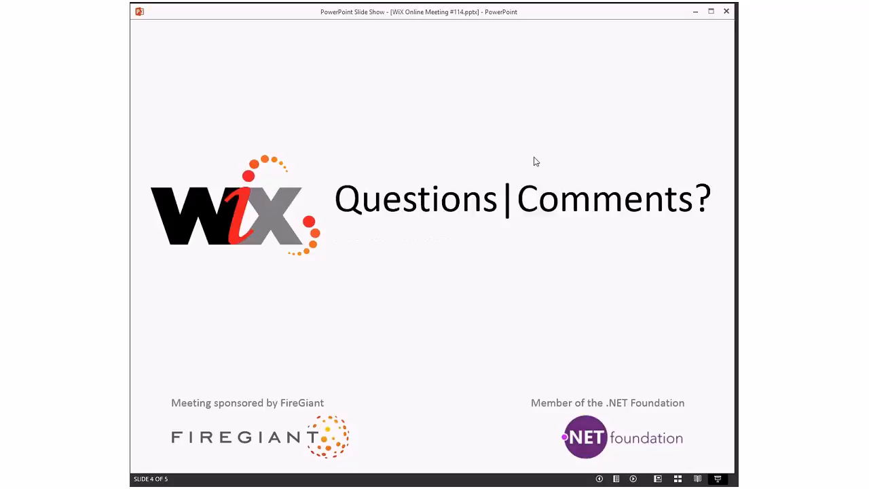
mouse_move(570, 116)
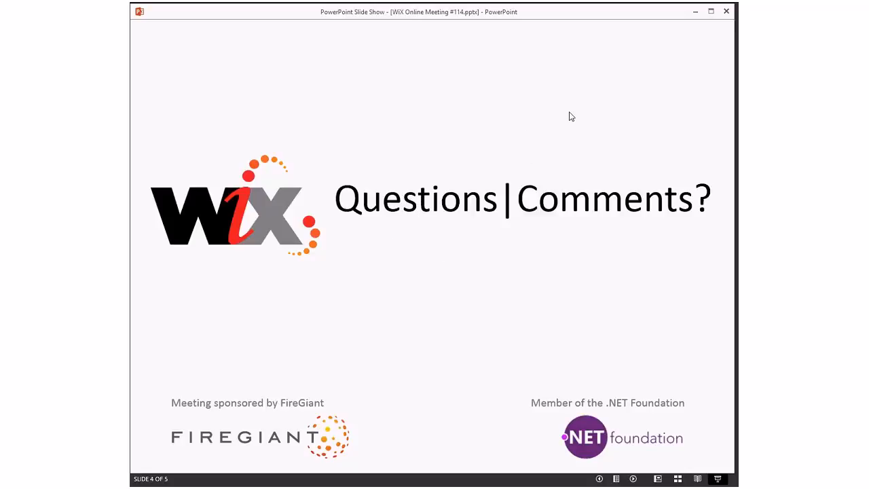